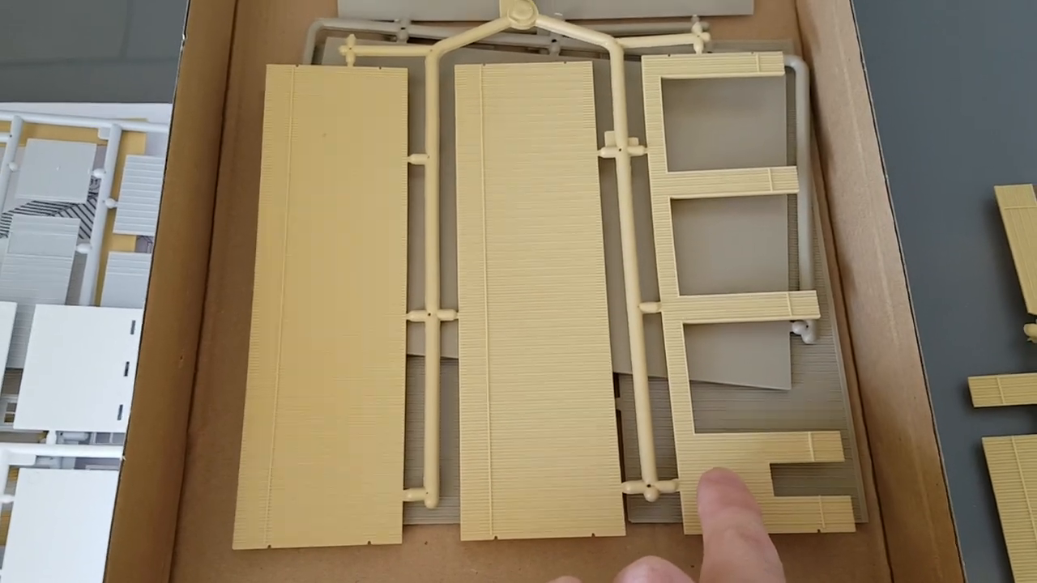
{"action": "mouse_move", "coordinate": [518, 292]}
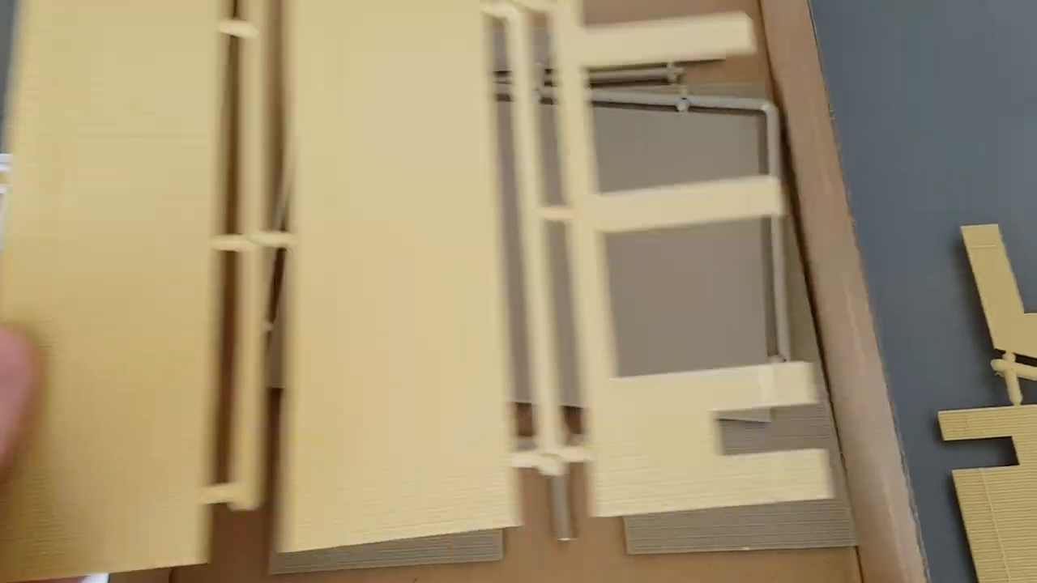